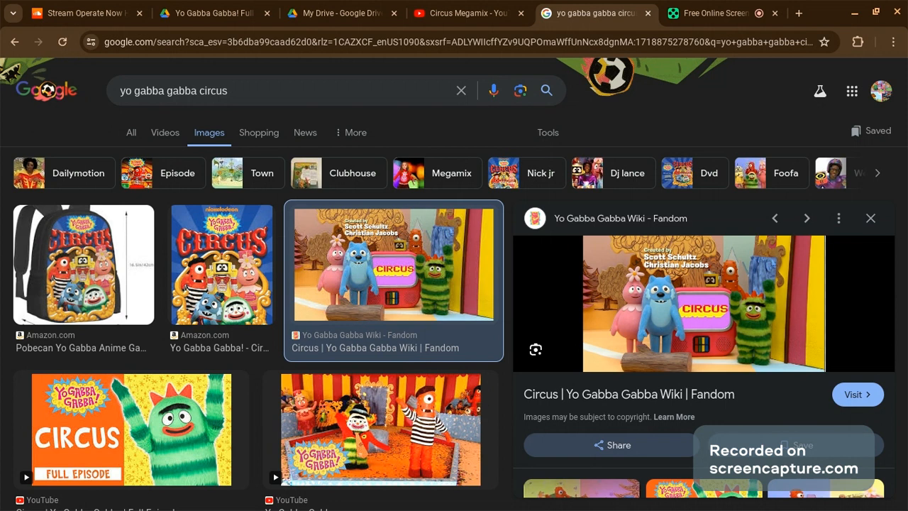
mouse_move(468, 12)
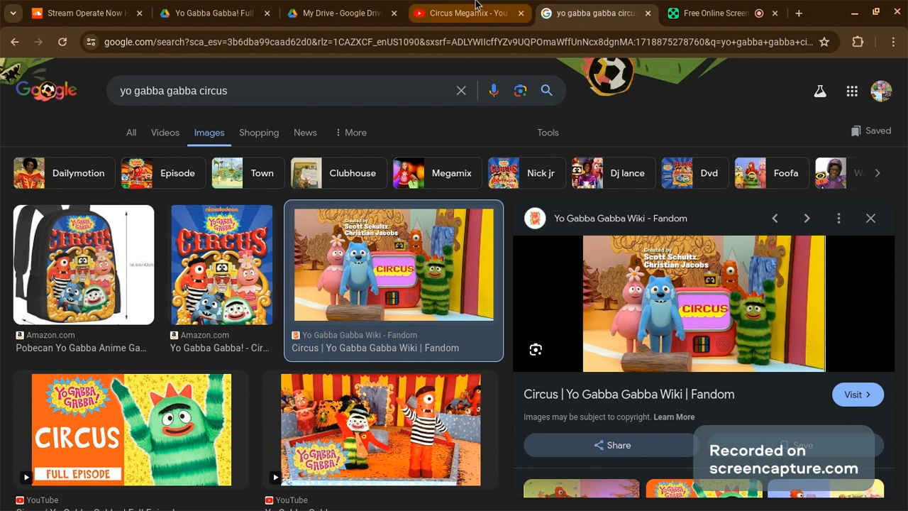
mouse_move(468, 13)
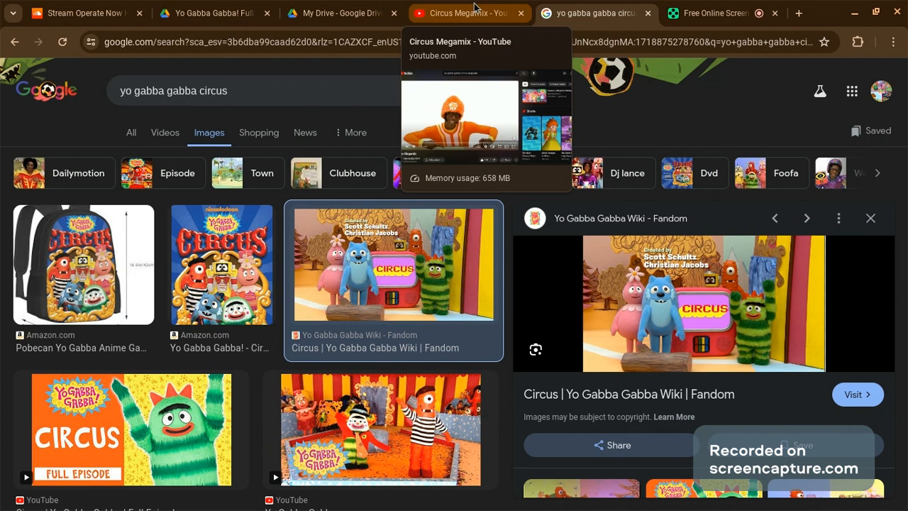